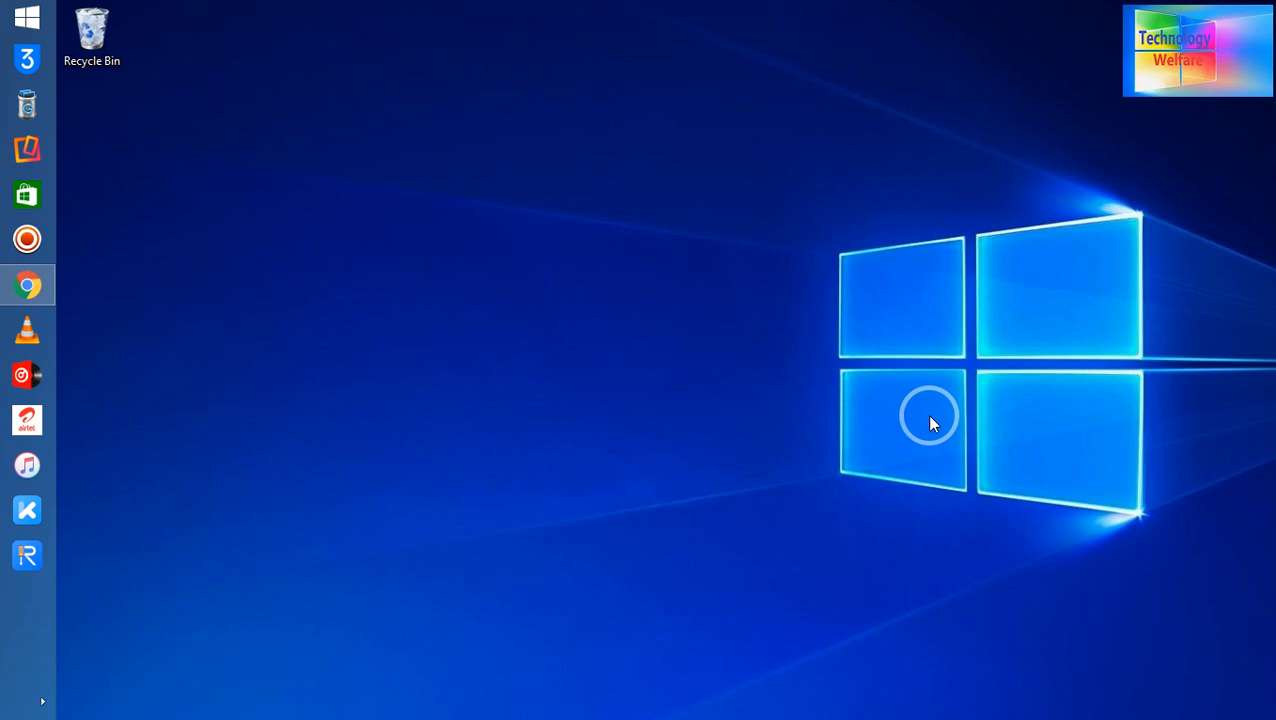
mouse_move(147, 383)
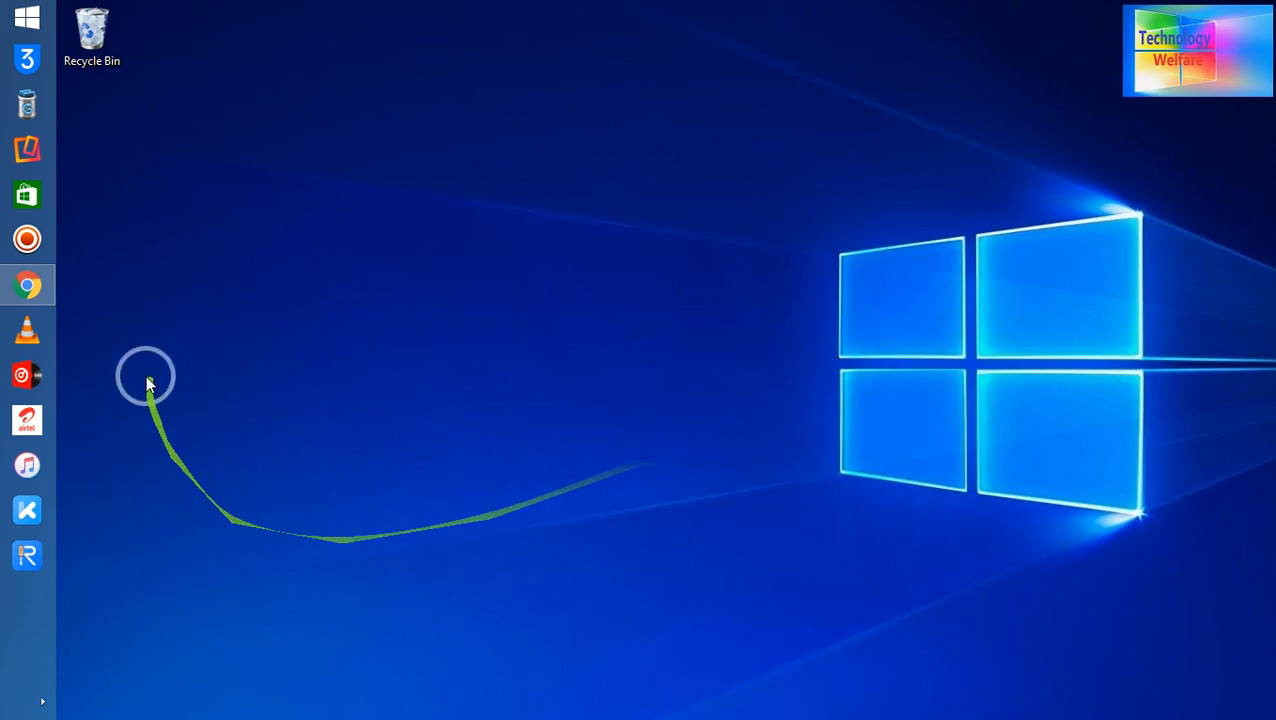
mouse_move(27, 287)
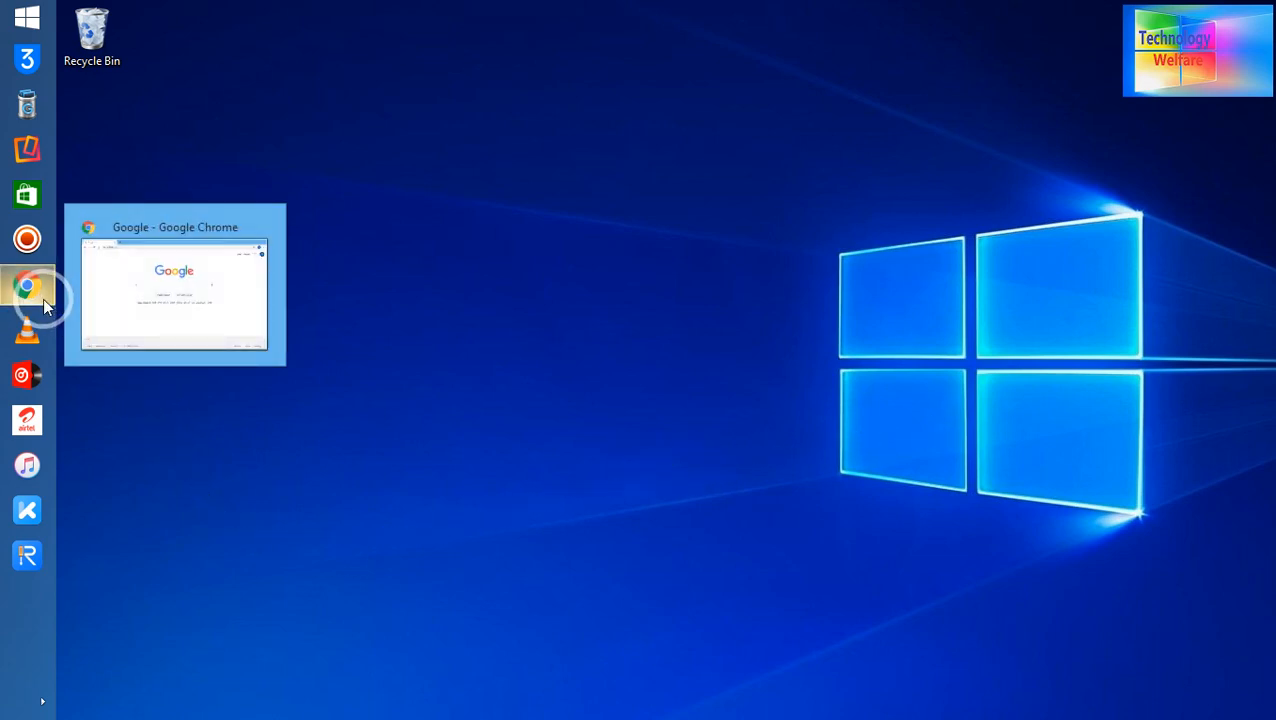
Step: Bring Chrome to the front on google.com and open the nine-dot Google apps launcher
click(27, 287)
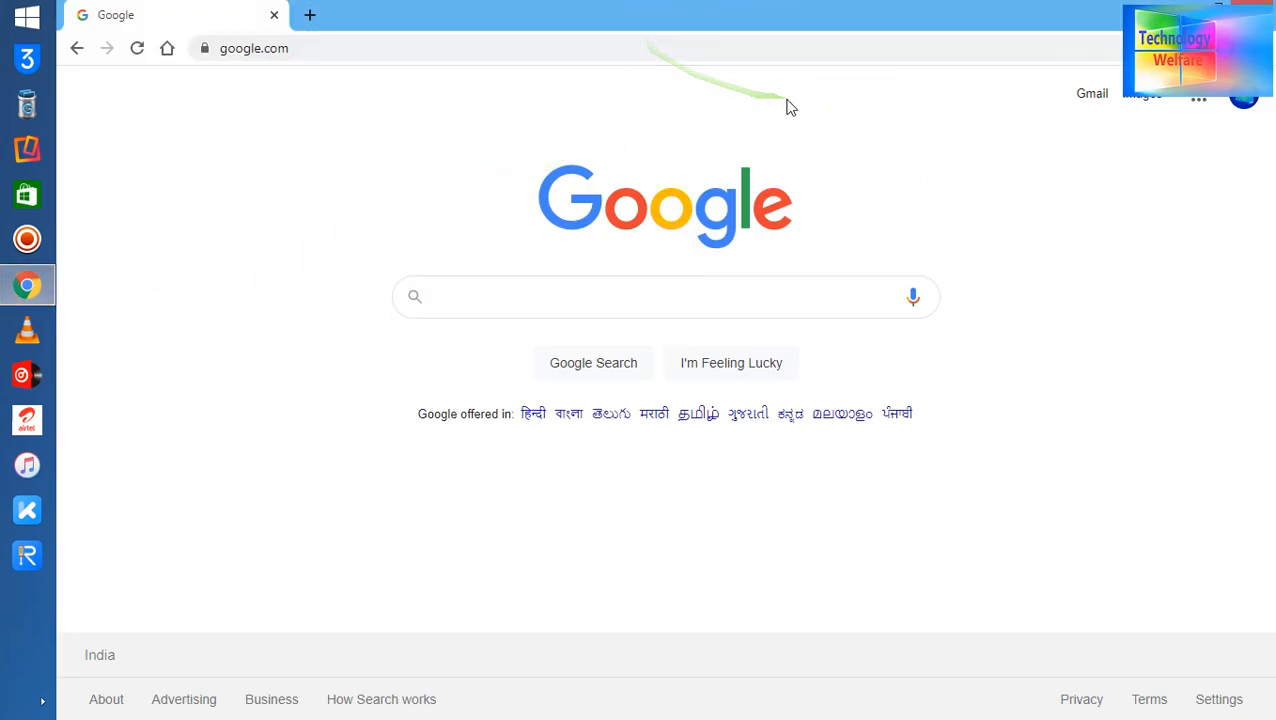
click(254, 48)
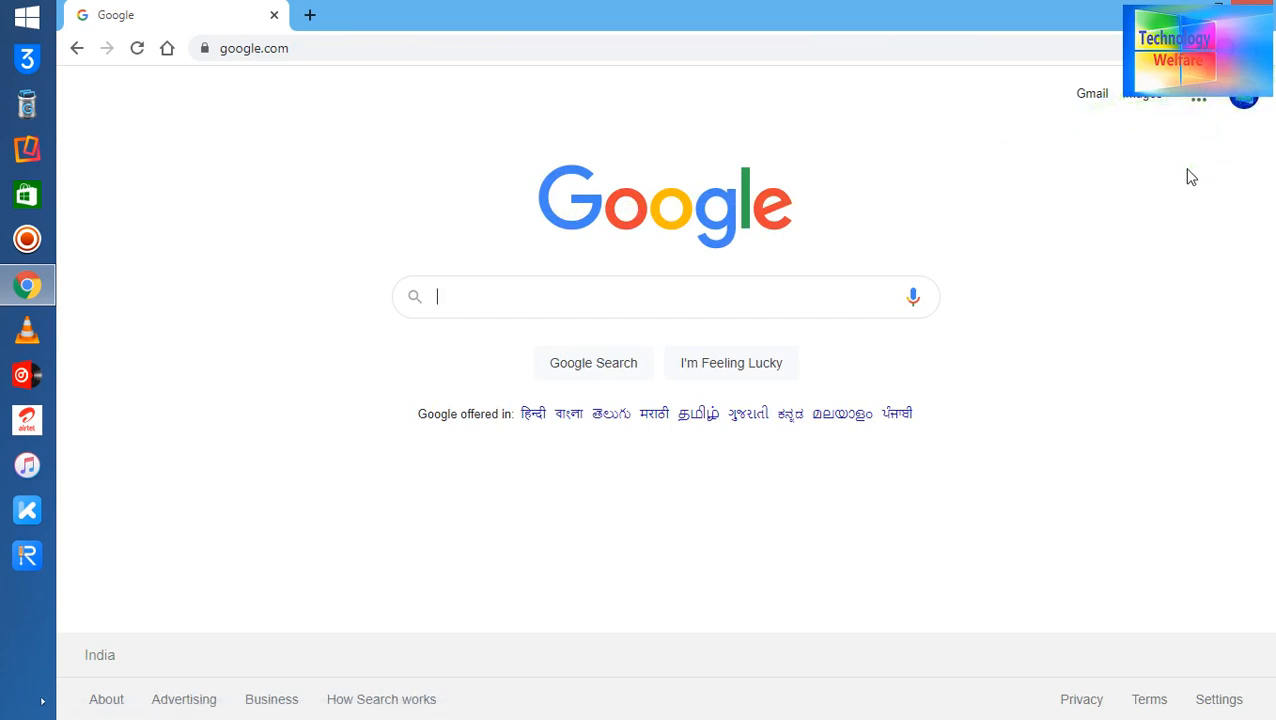
mouse_move(1199, 105)
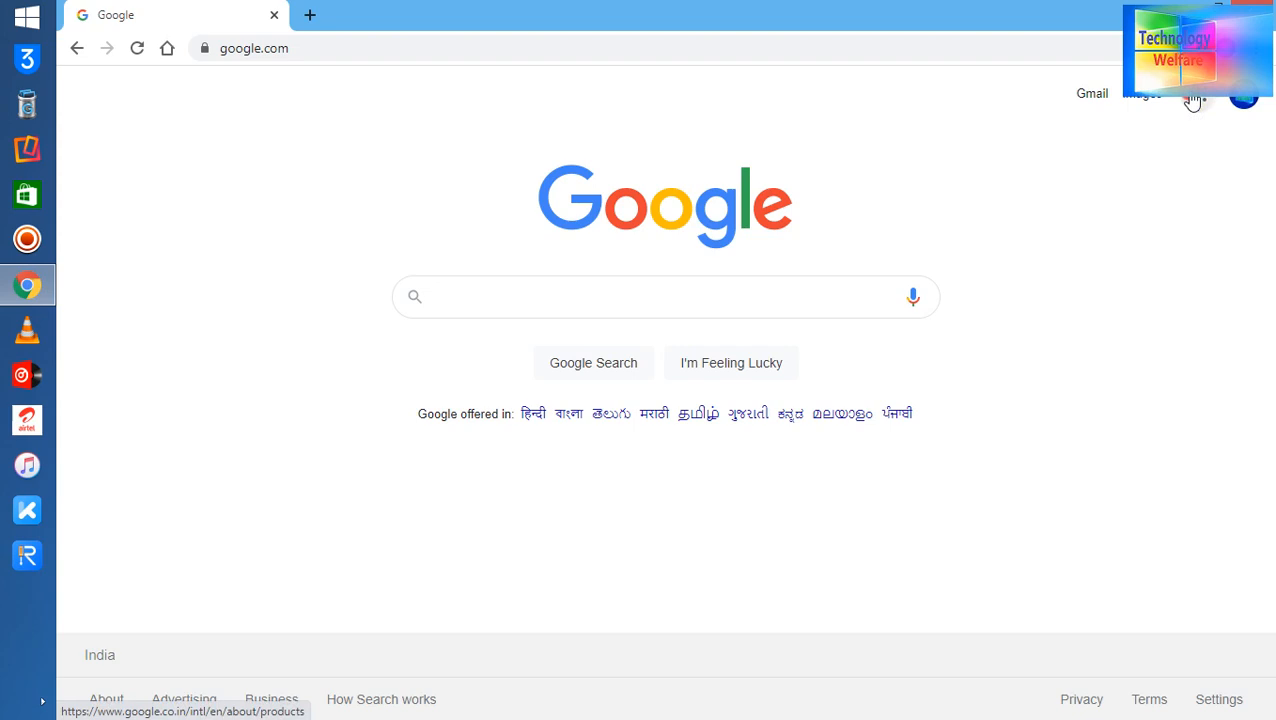
click(1198, 96)
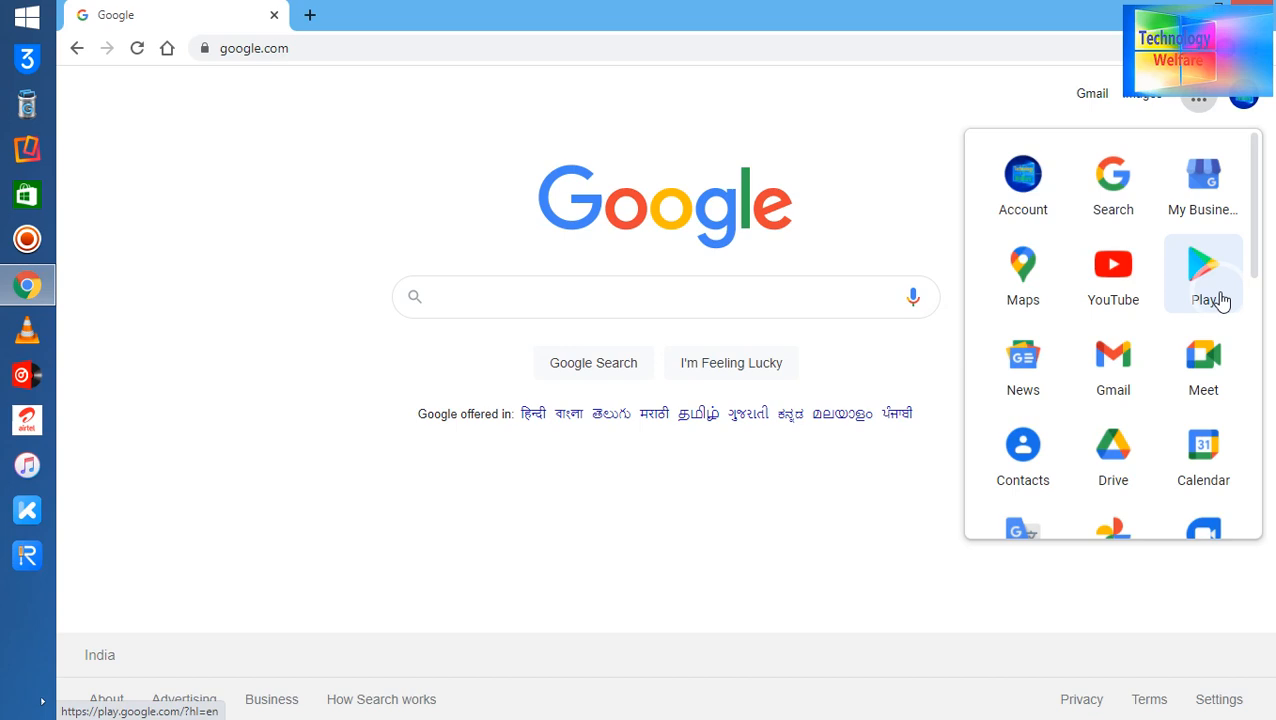
Step: Scroll down the Google apps list and launch Google Photos
scroll(down, 3)
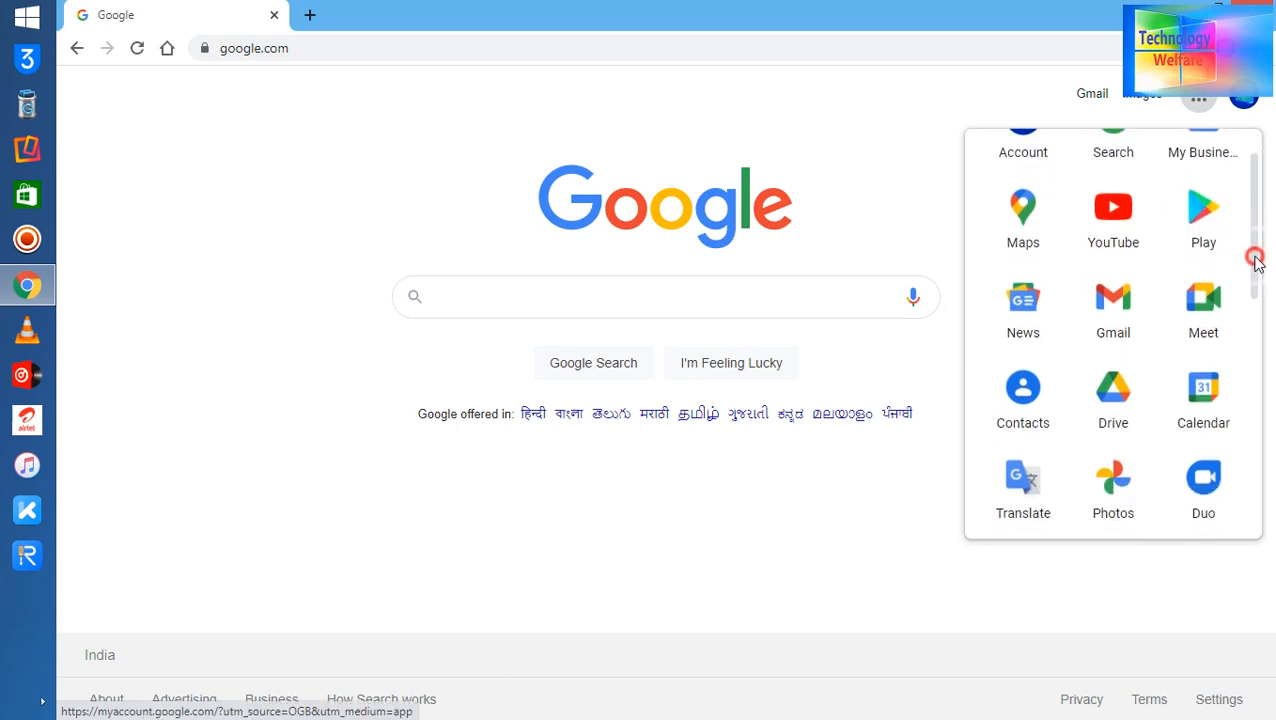
scroll(down, 3)
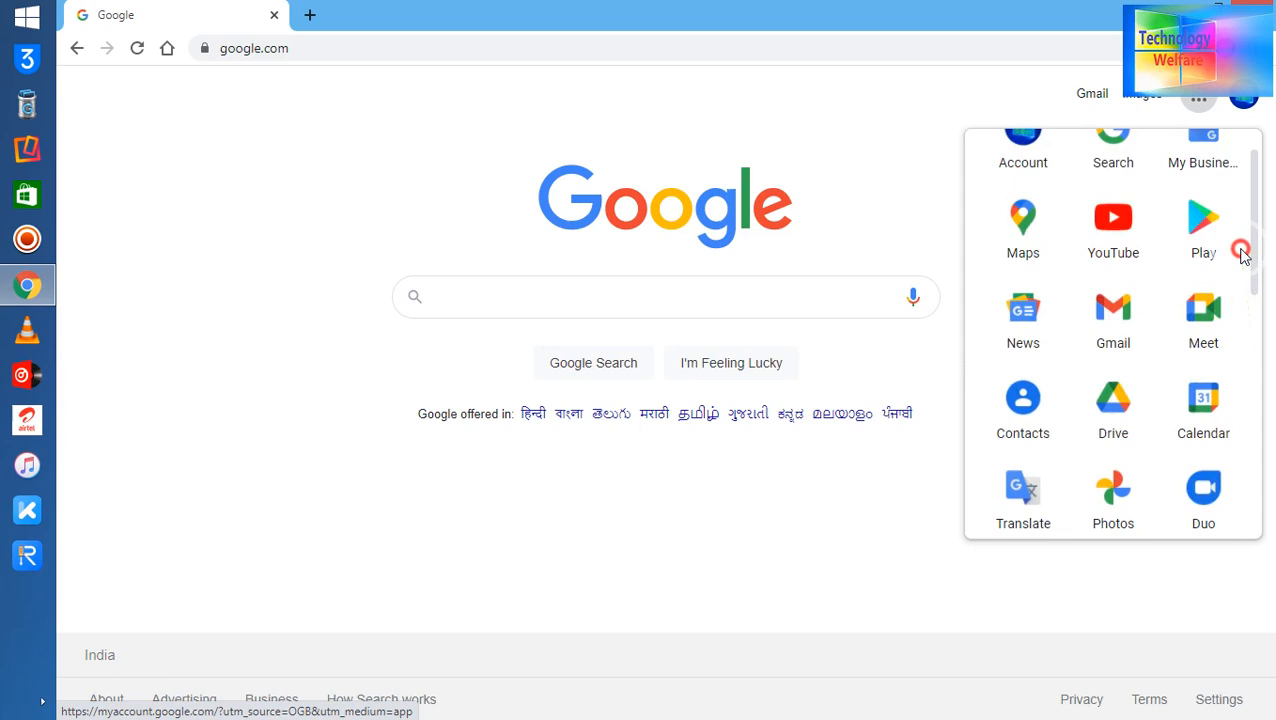
scroll(down, 3)
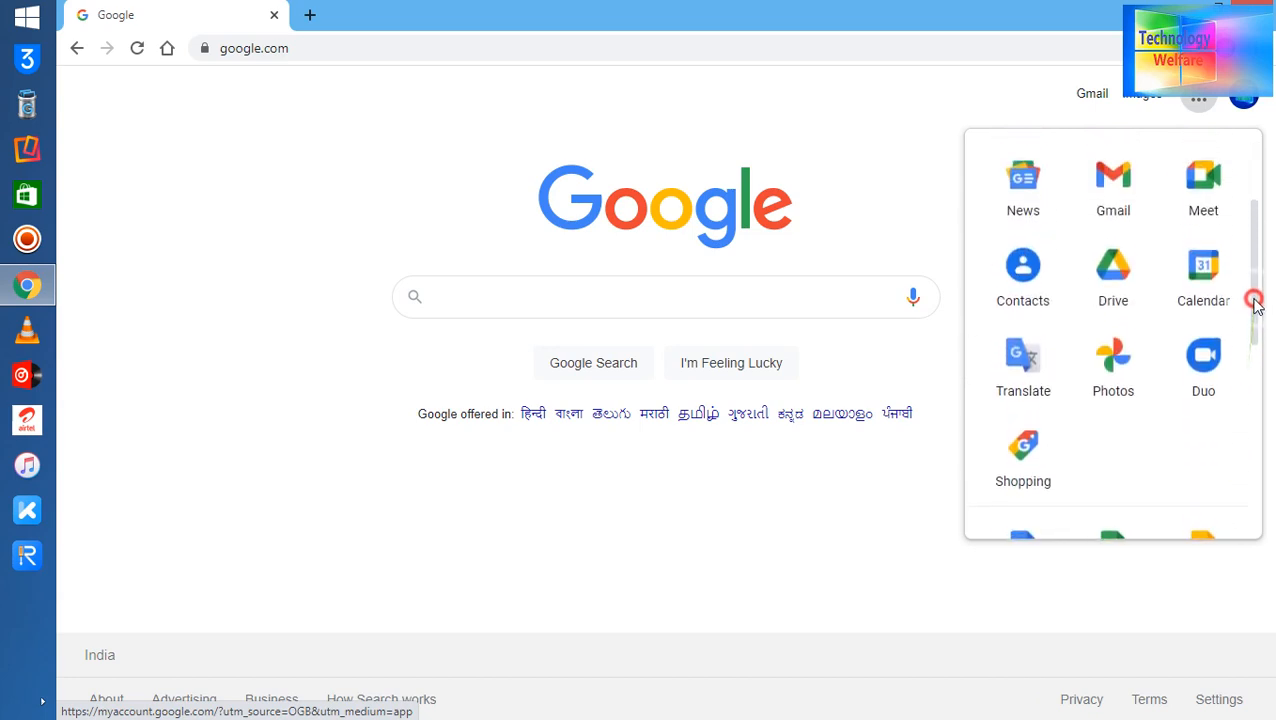
click(1113, 365)
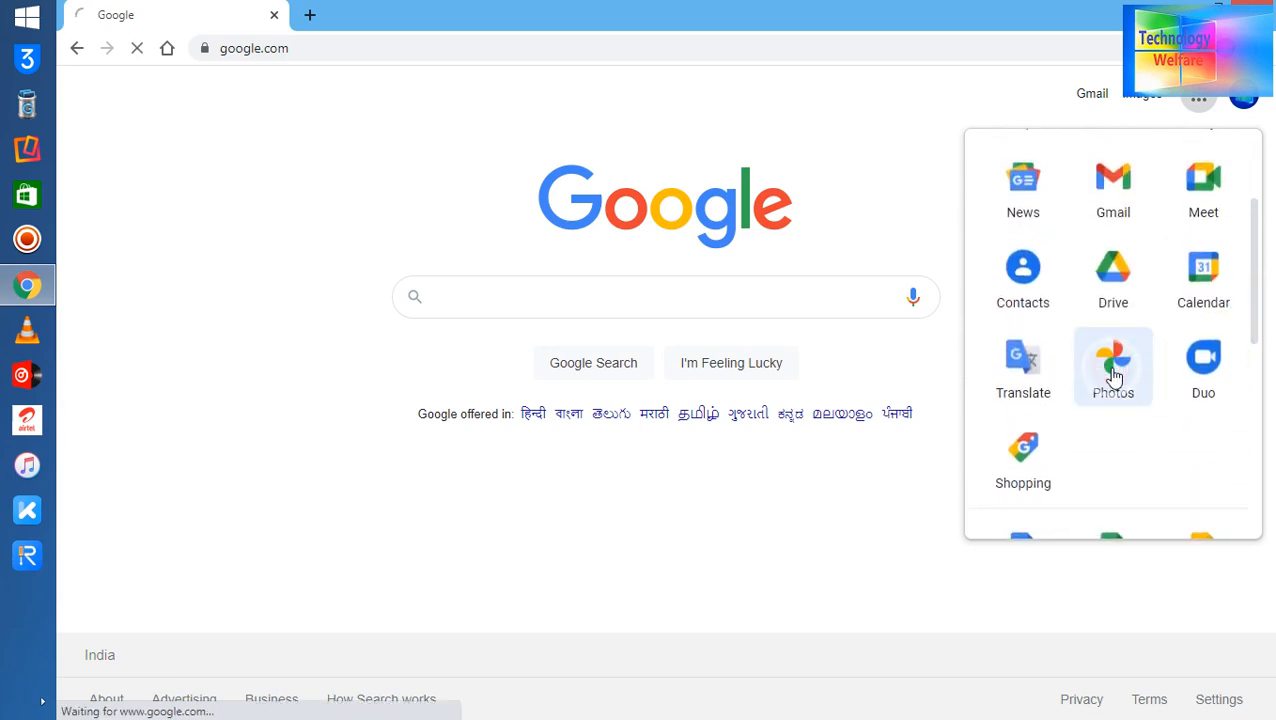
click(1113, 360)
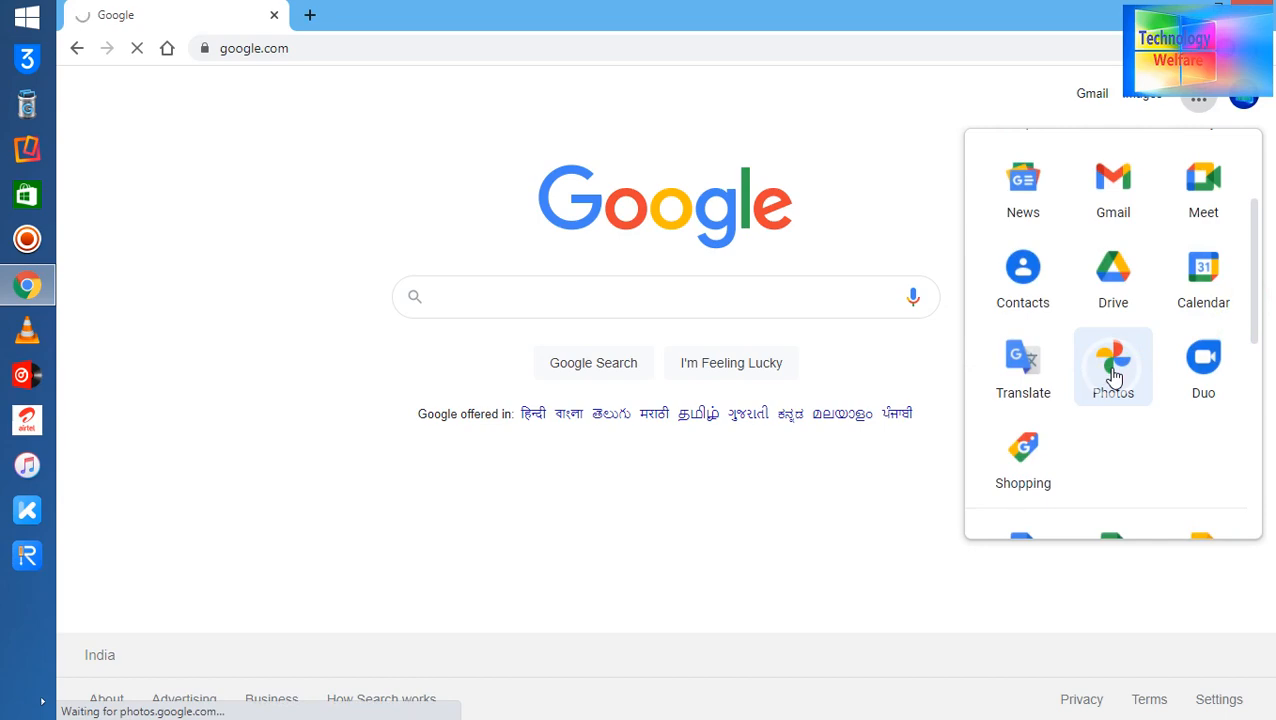
click(1112, 365)
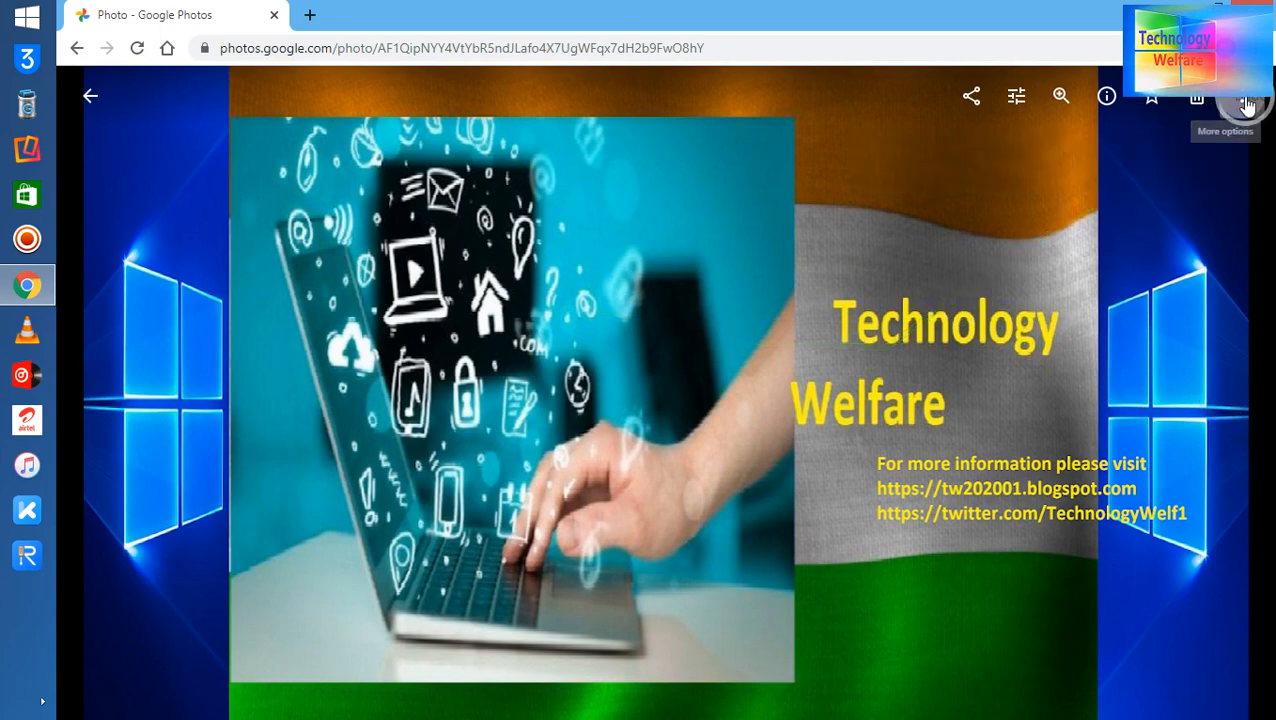
Step: Download the Technology Welfare banner photo from its More options menu
click(1245, 96)
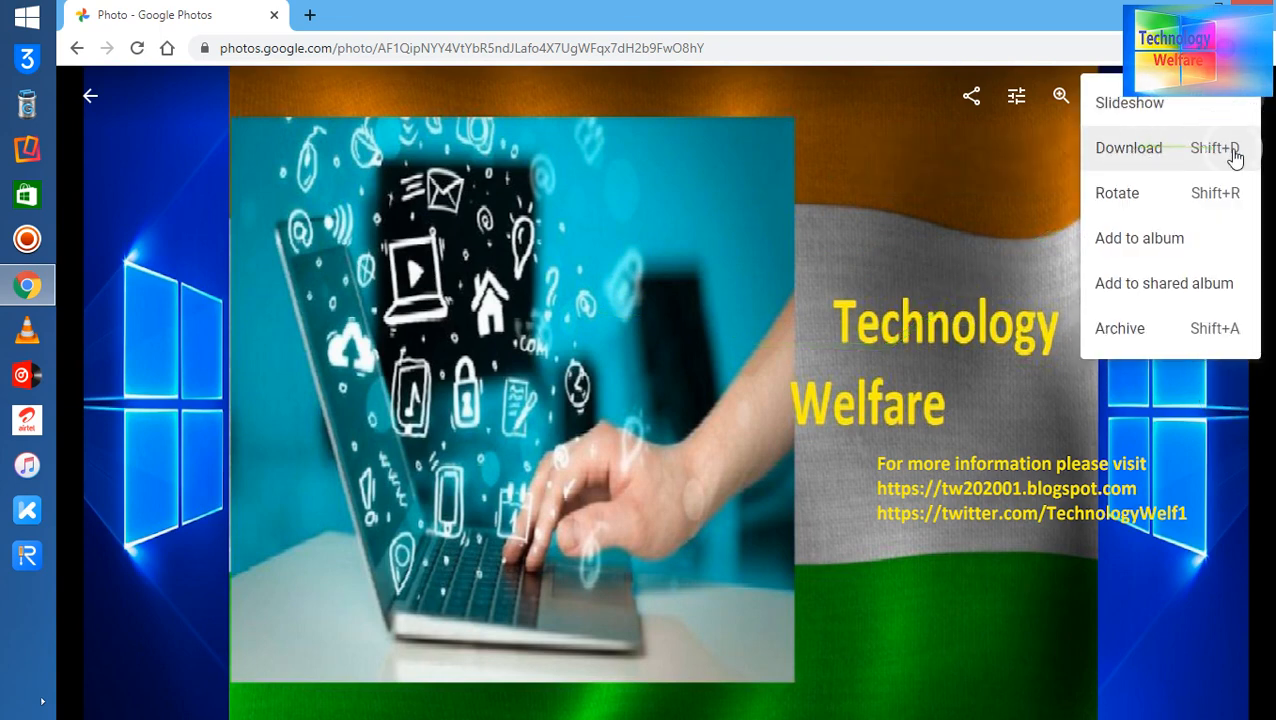
click(715, 330)
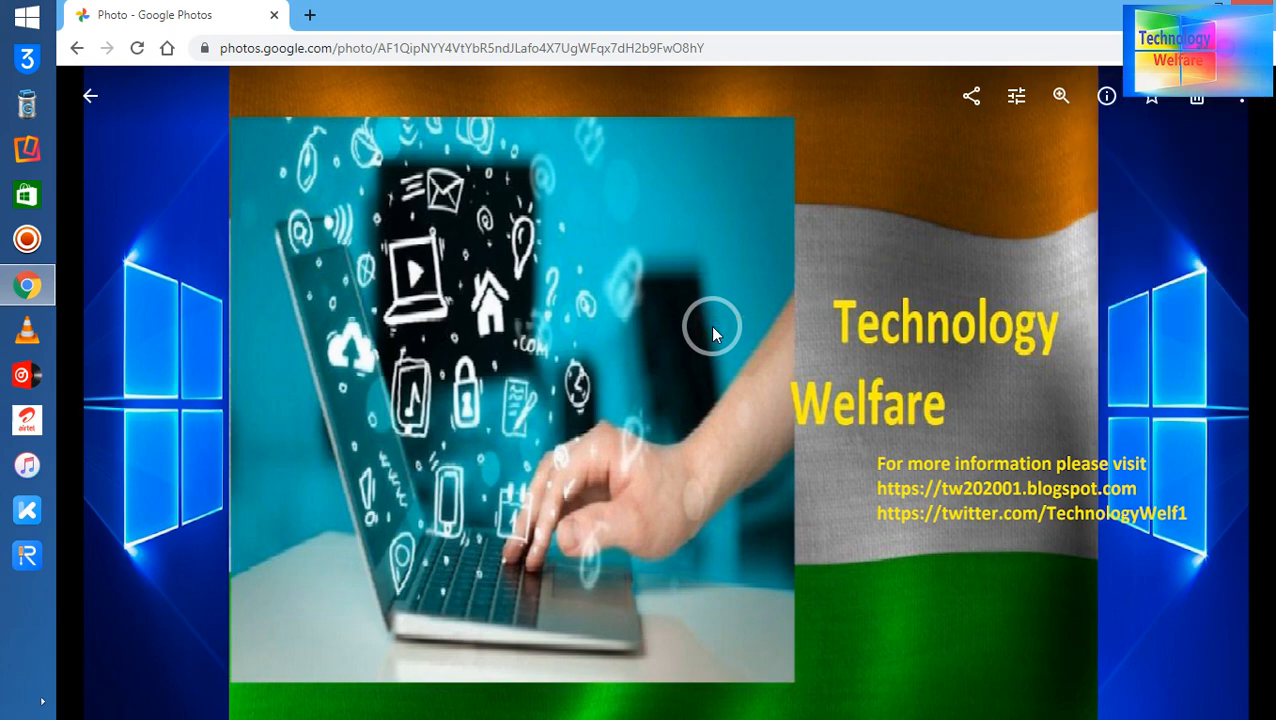
mouse_move(96, 95)
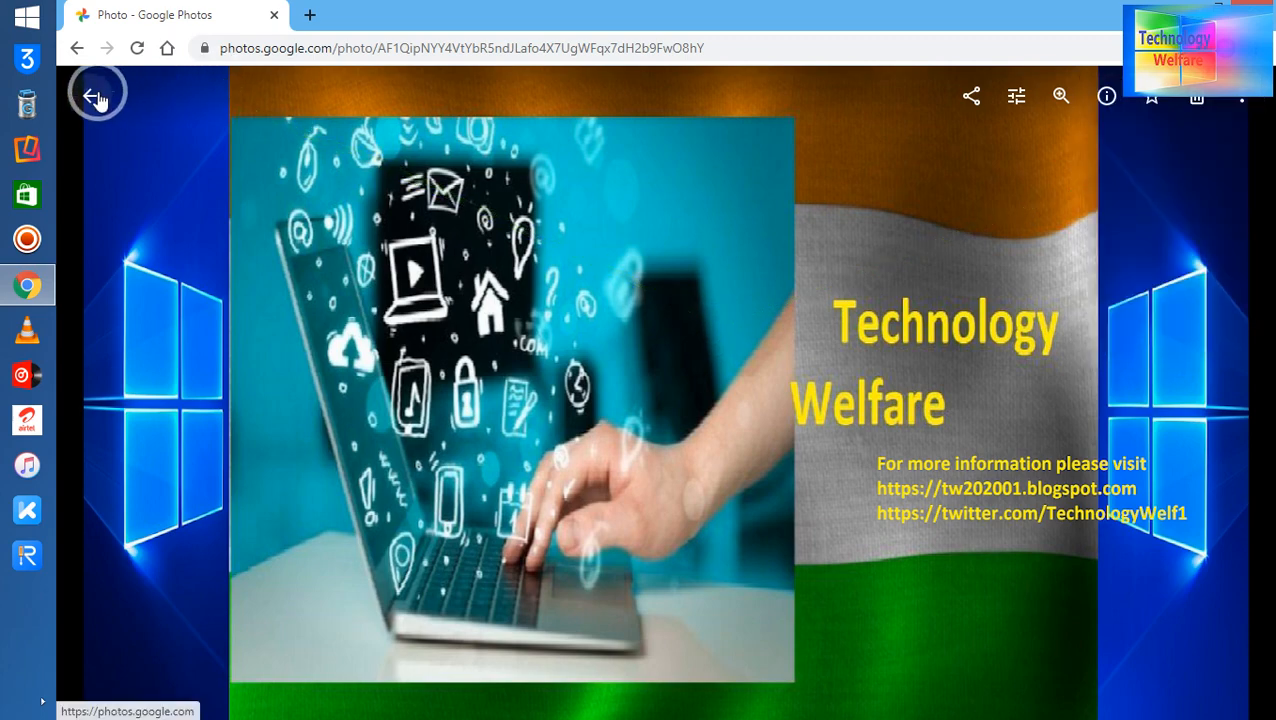
Step: Return to the photo library, then search 'google' and open the Google homepage
click(98, 91)
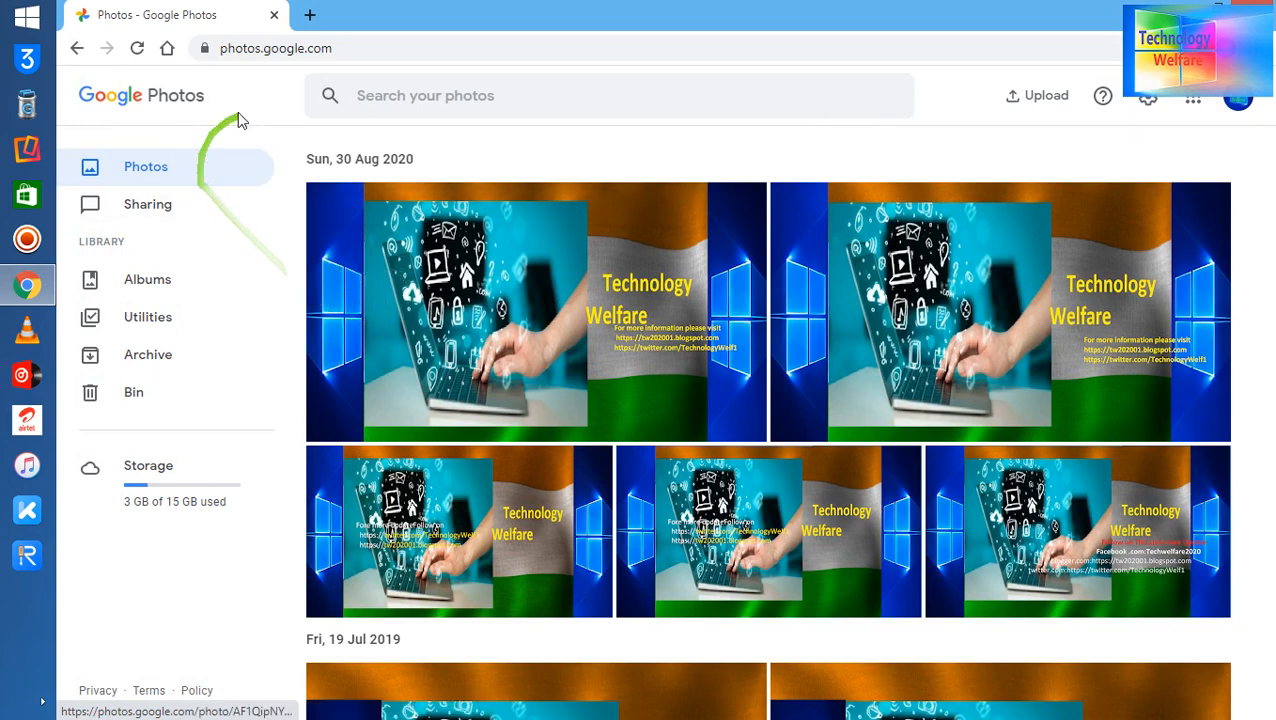
click(275, 48)
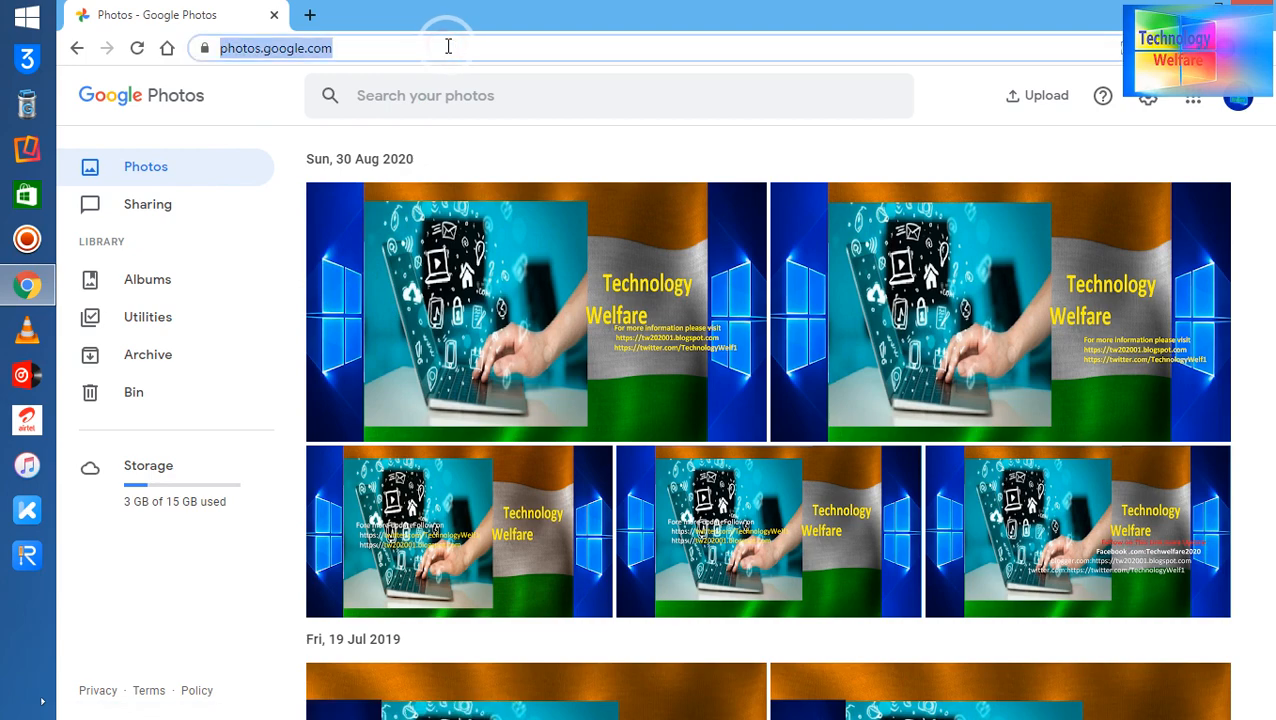
text(google)
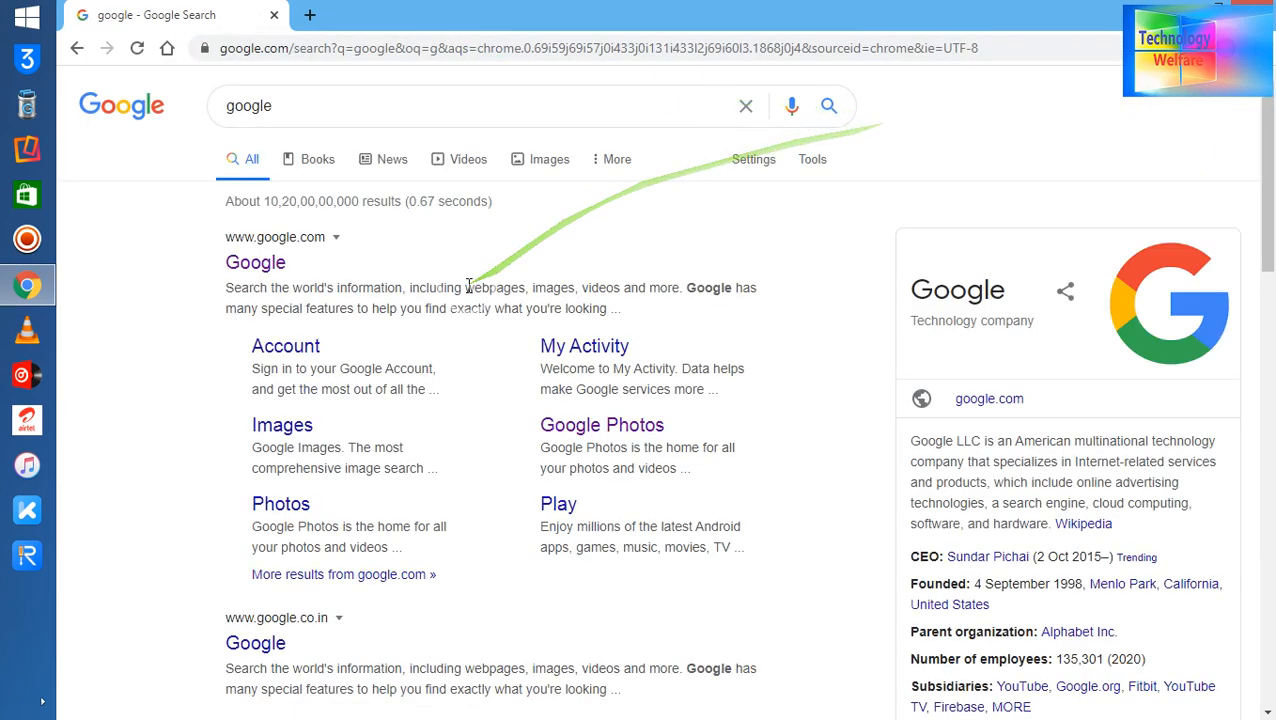
click(255, 262)
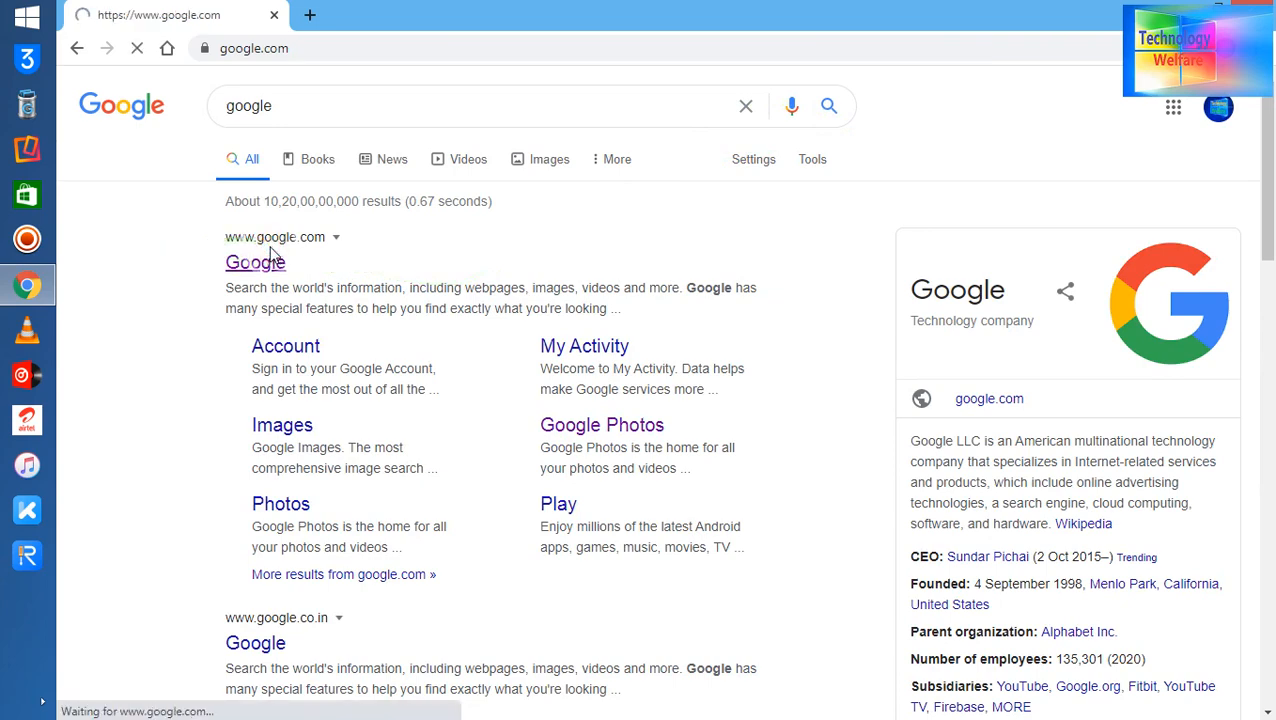
click(255, 261)
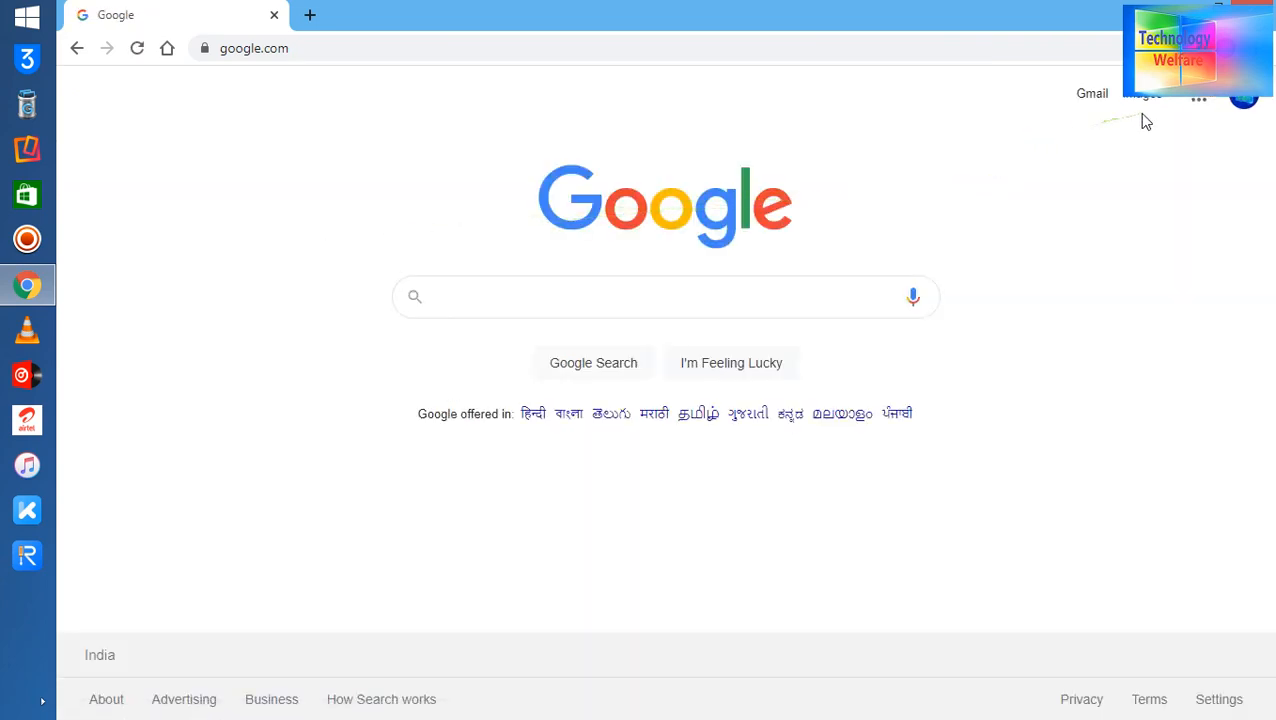
Step: Launch Google Drive from the Google apps launcher
click(1199, 99)
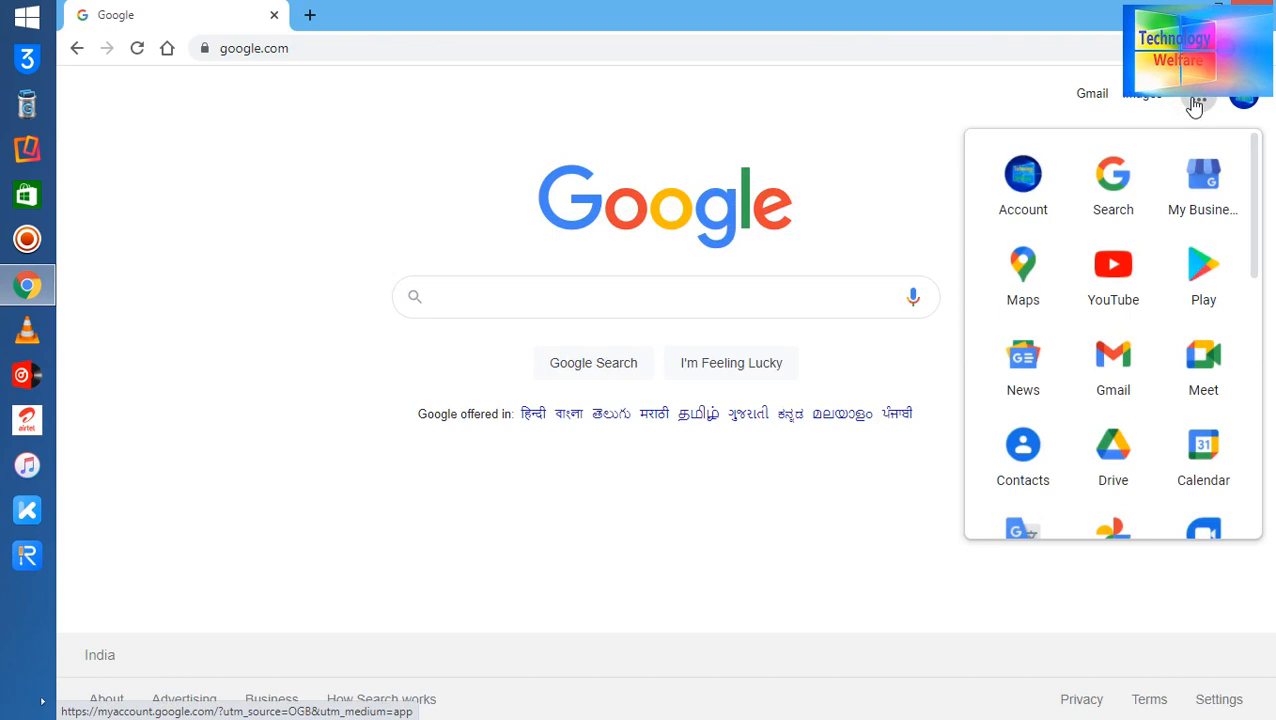
click(1113, 453)
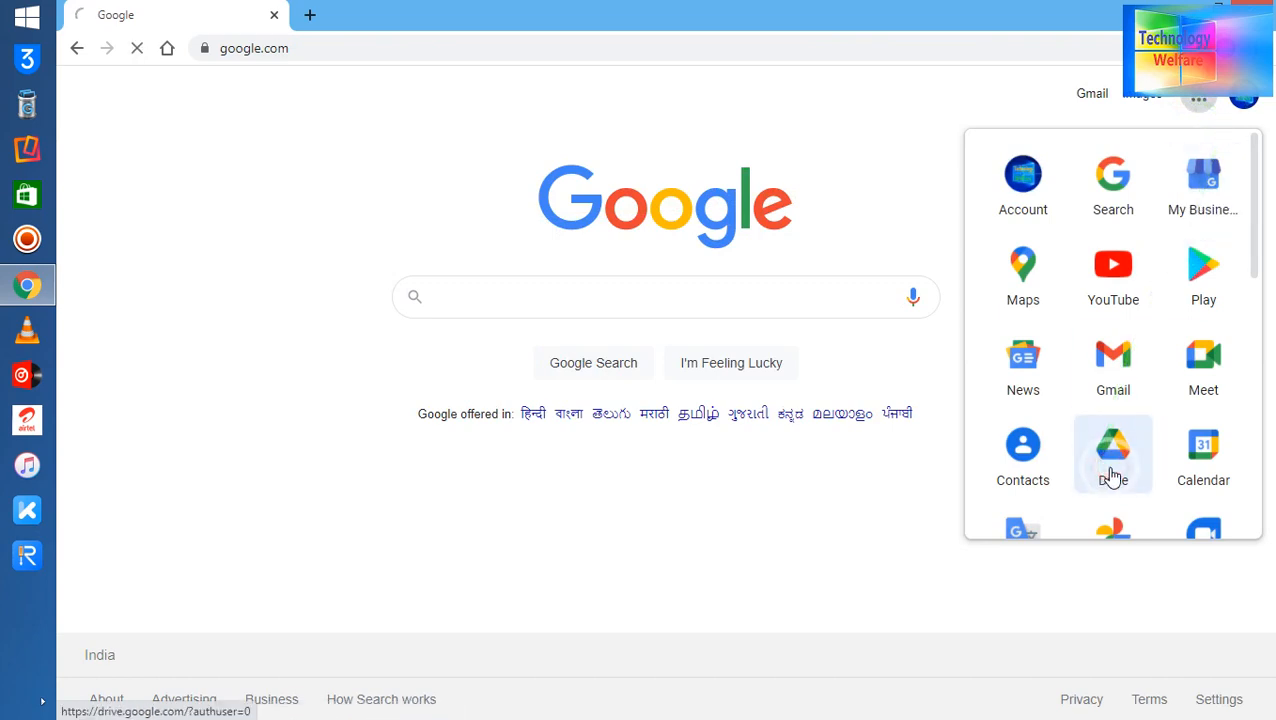
click(1113, 450)
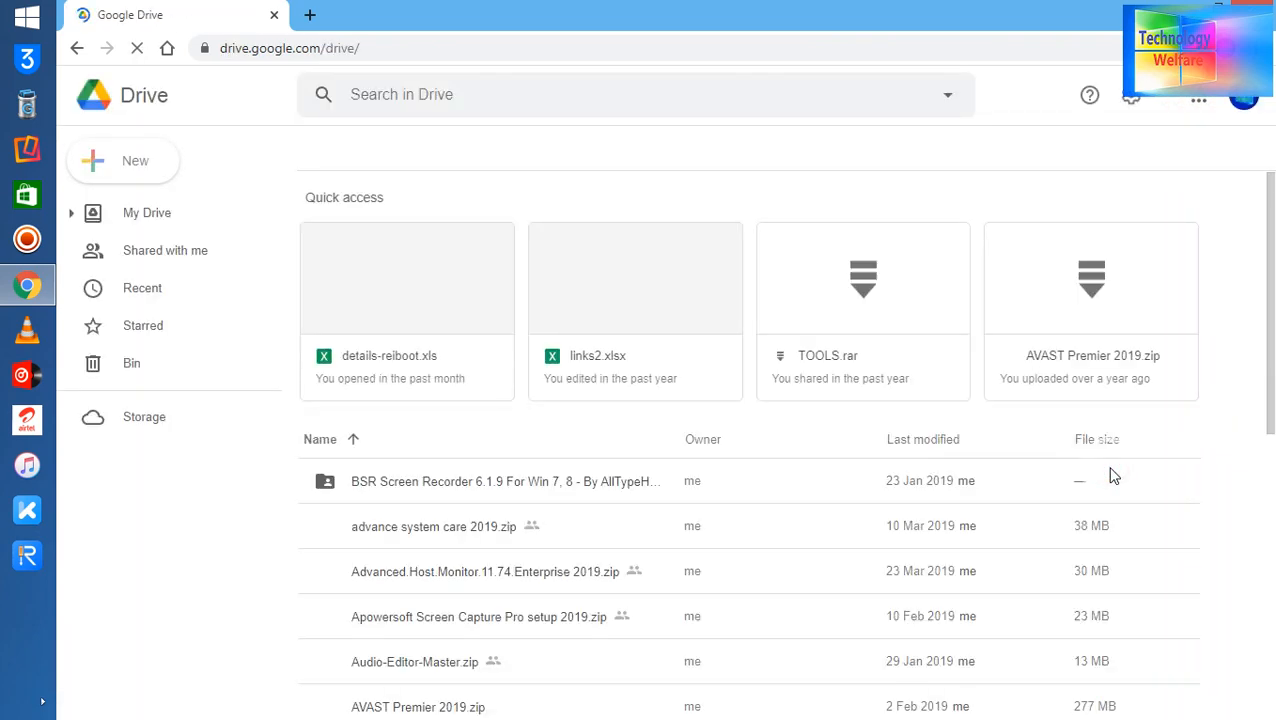
Step: View the My Drive file list, then go back to the Google homepage
click(147, 212)
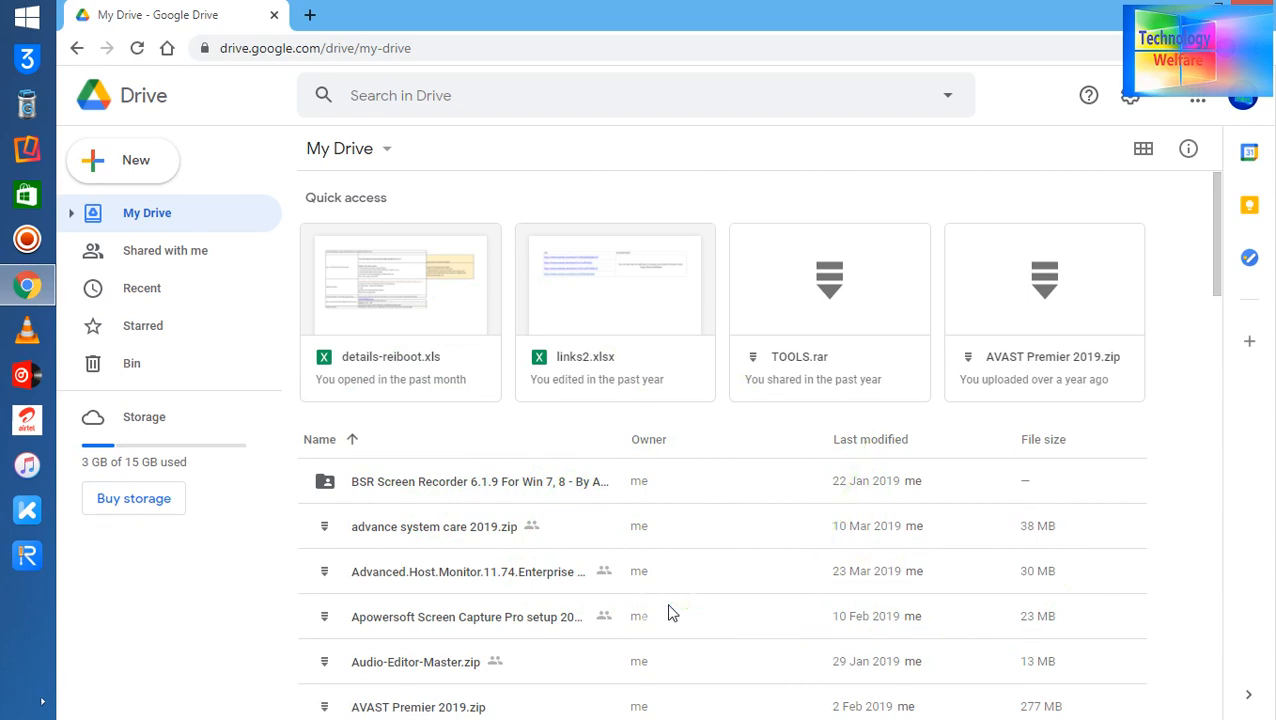
mouse_move(725, 527)
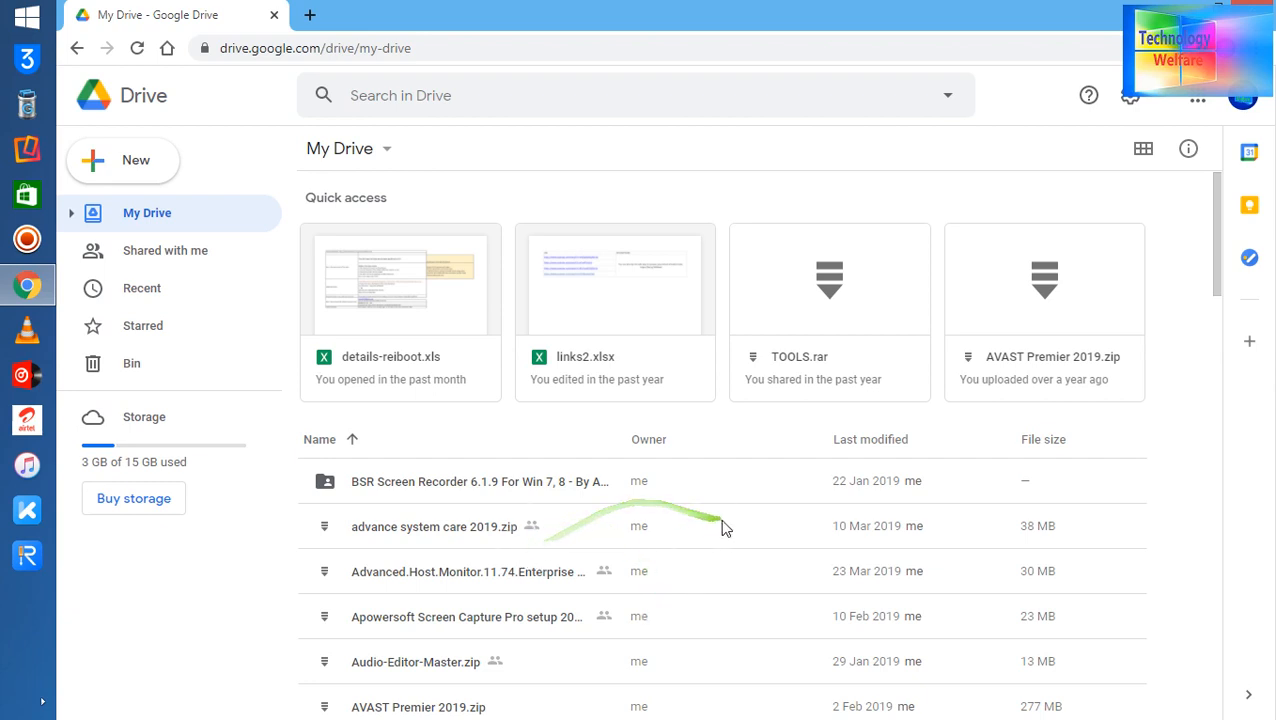
mouse_move(638, 481)
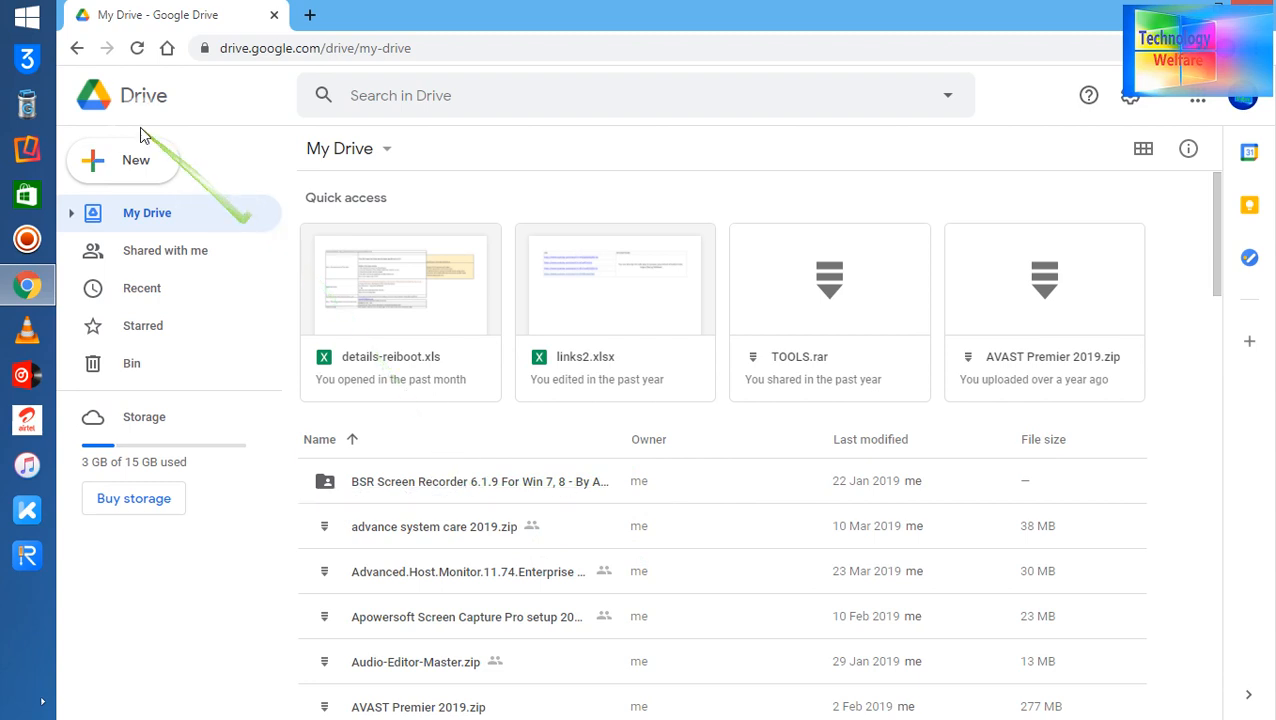
click(77, 48)
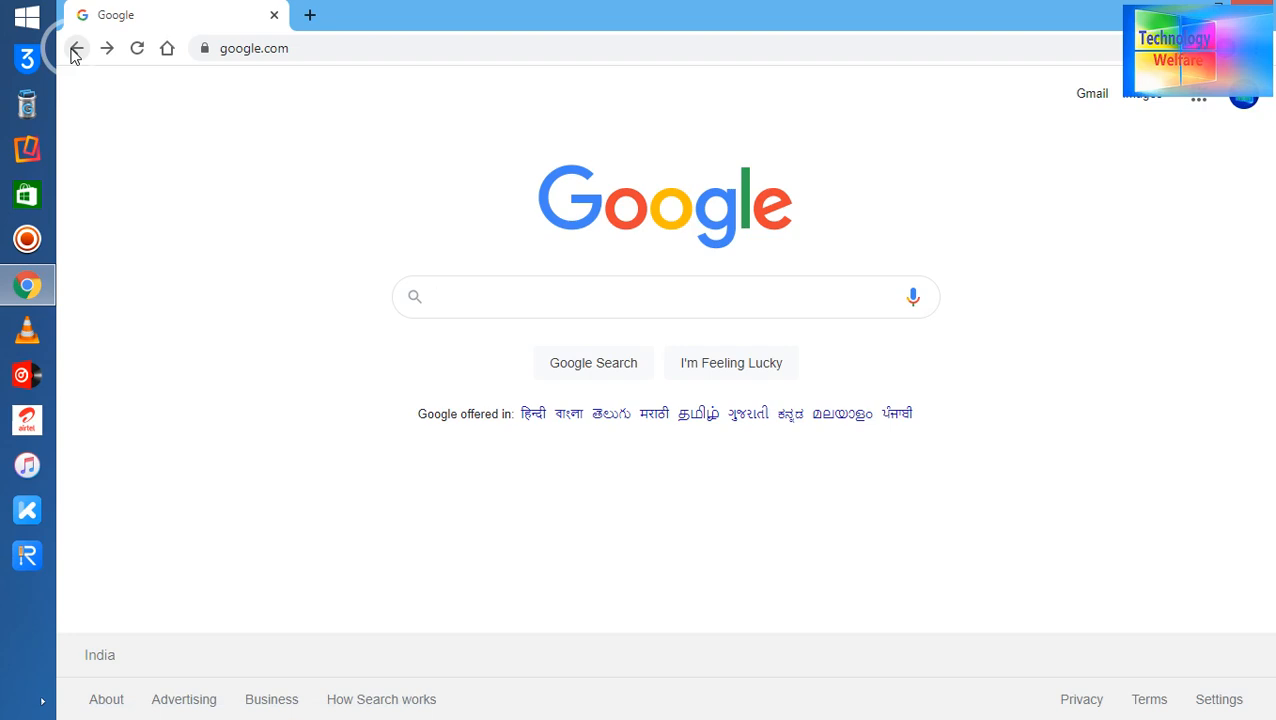
click(665, 296)
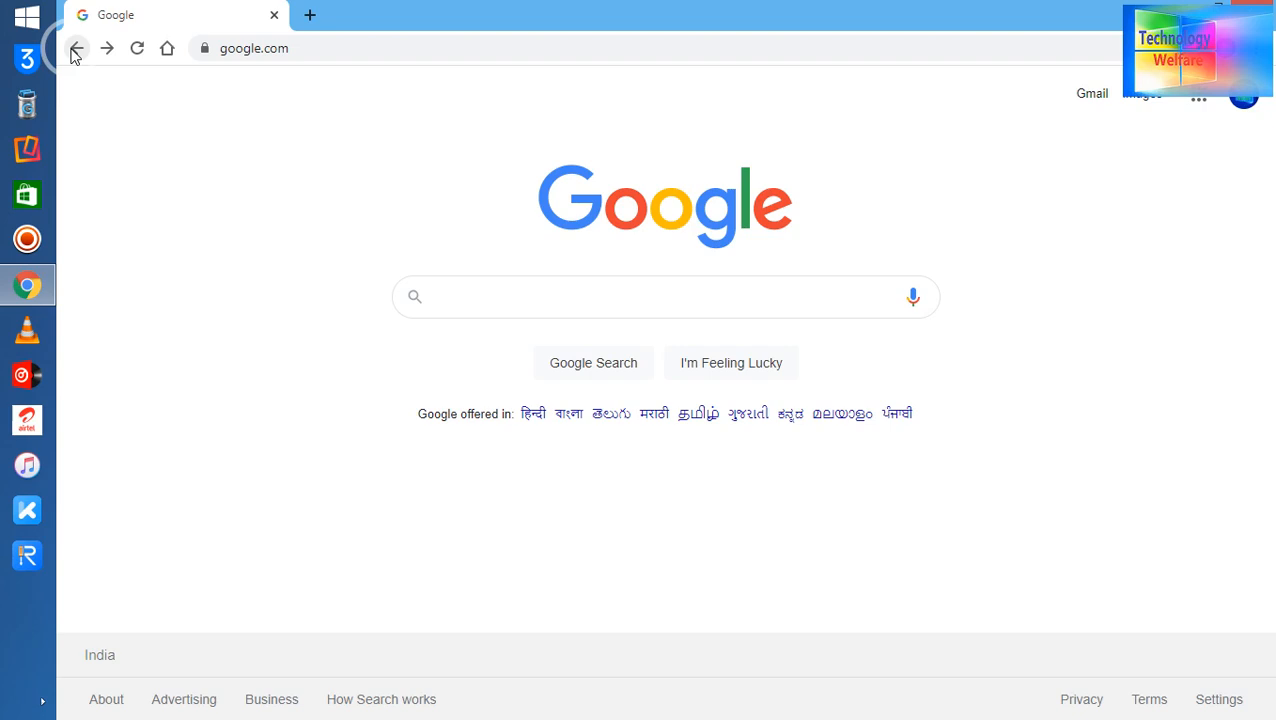
click(665, 296)
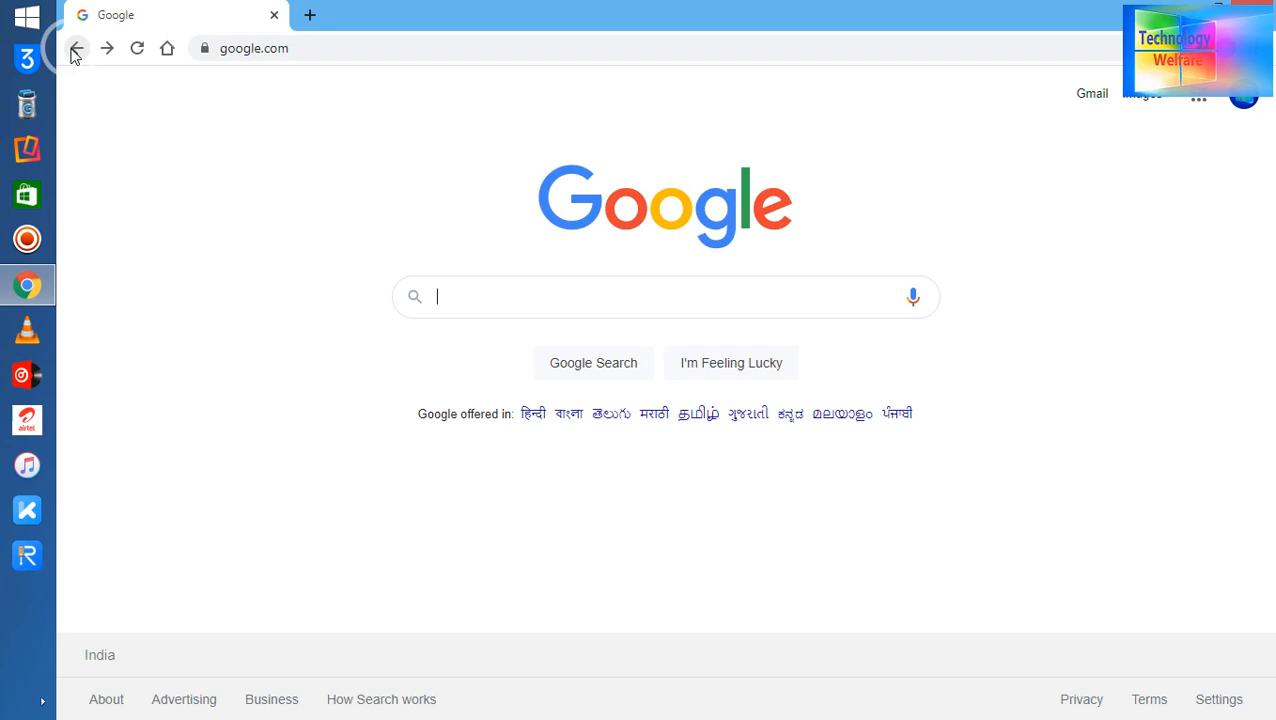